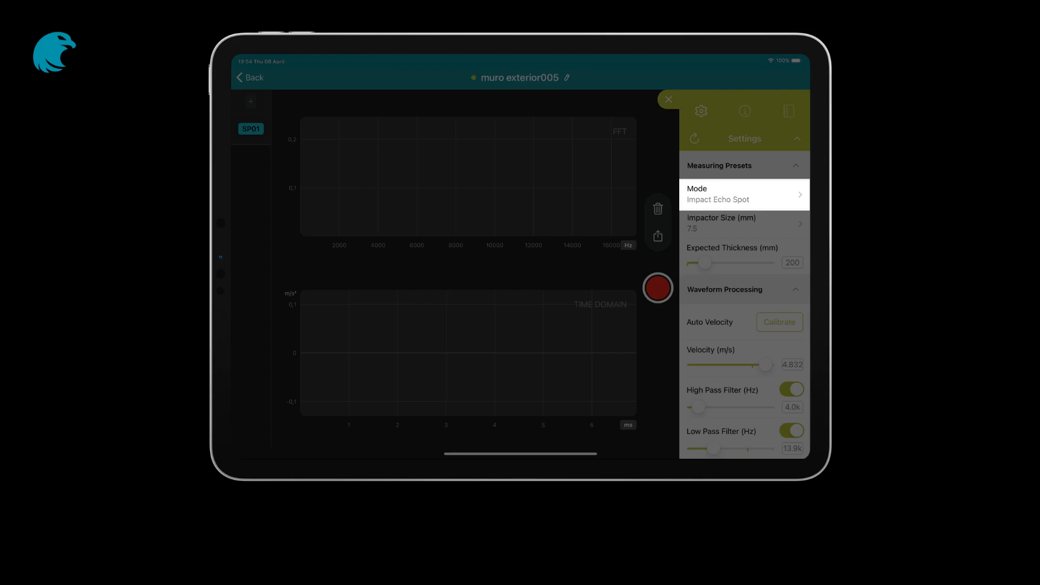
# Step: Open Impactor Size in Measuring Presets so Blue 7.5 mm is shown checked
pyautogui.click(742, 194)
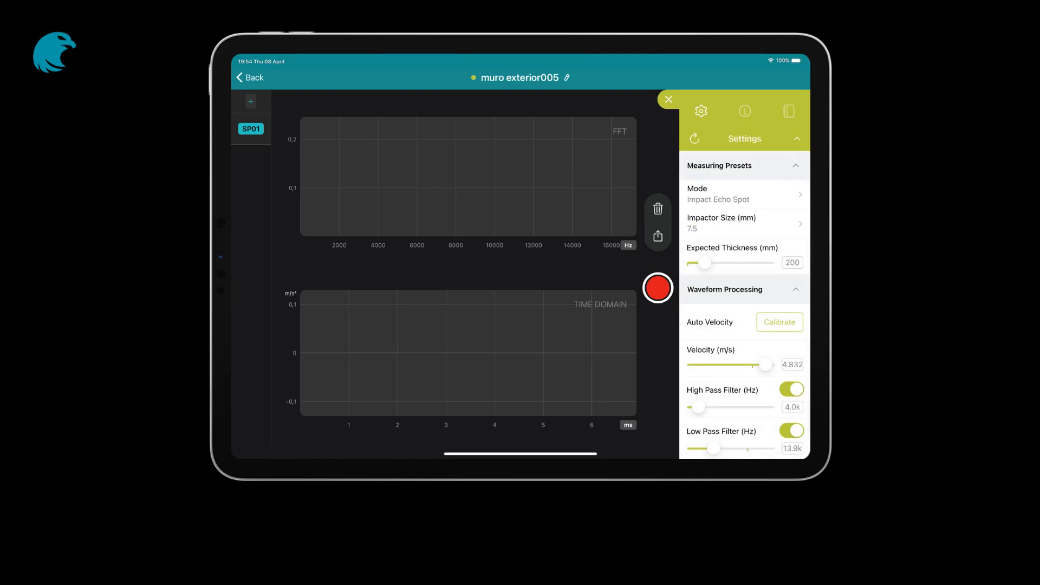
pyautogui.click(744, 223)
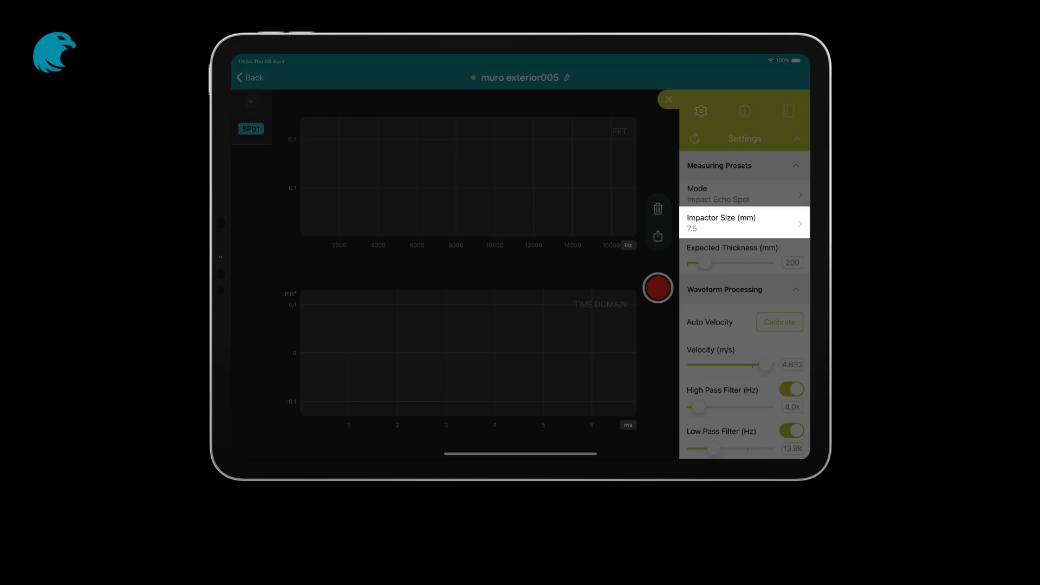
pyautogui.click(742, 223)
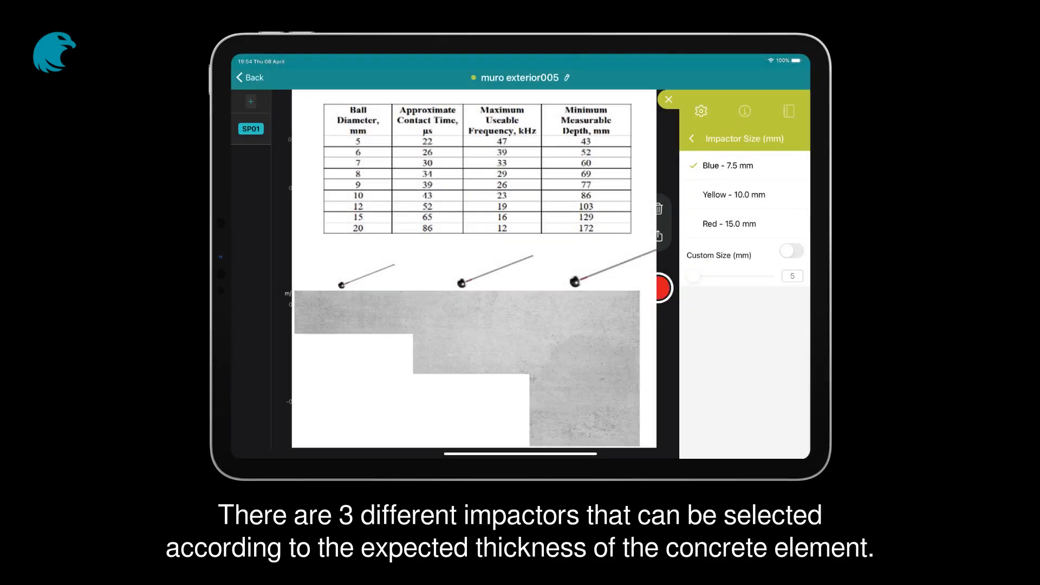